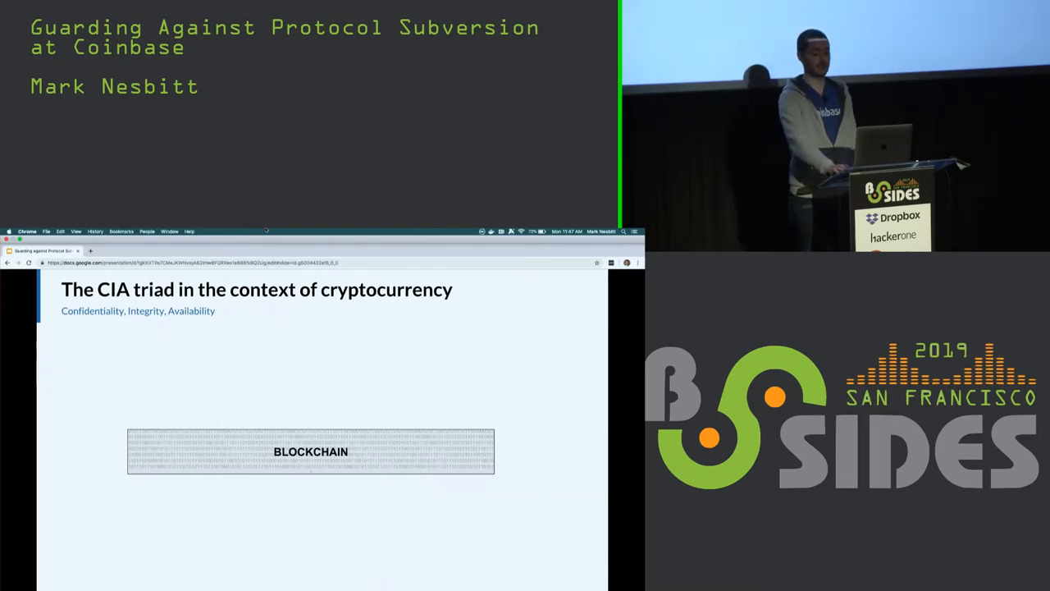
# - Advance through the blockchain and proof-of-work slides to the Proof of Work mechanics slide
pyautogui.press('right')
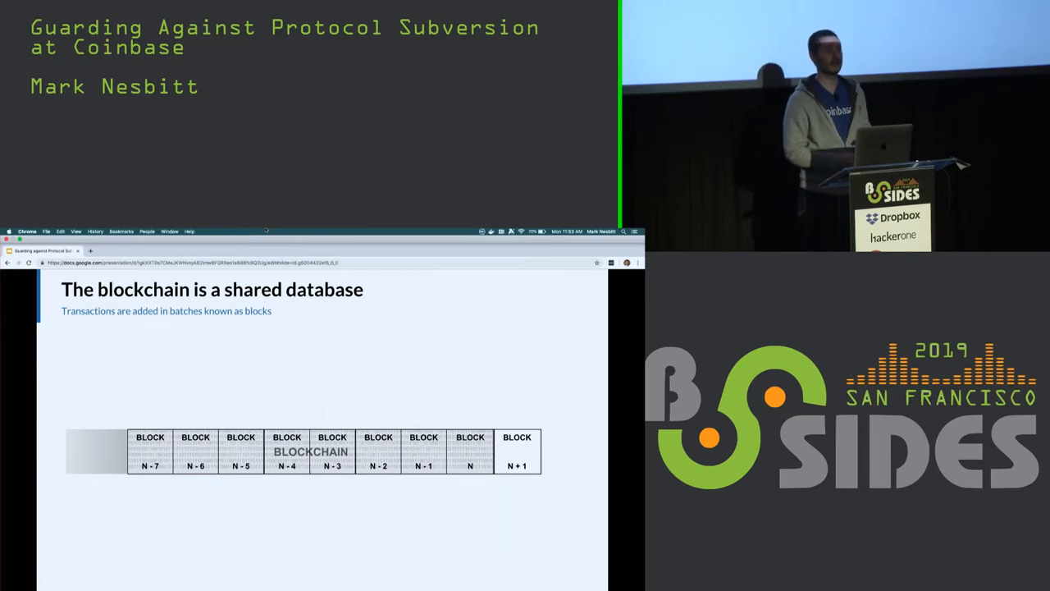
pyautogui.press('Right')
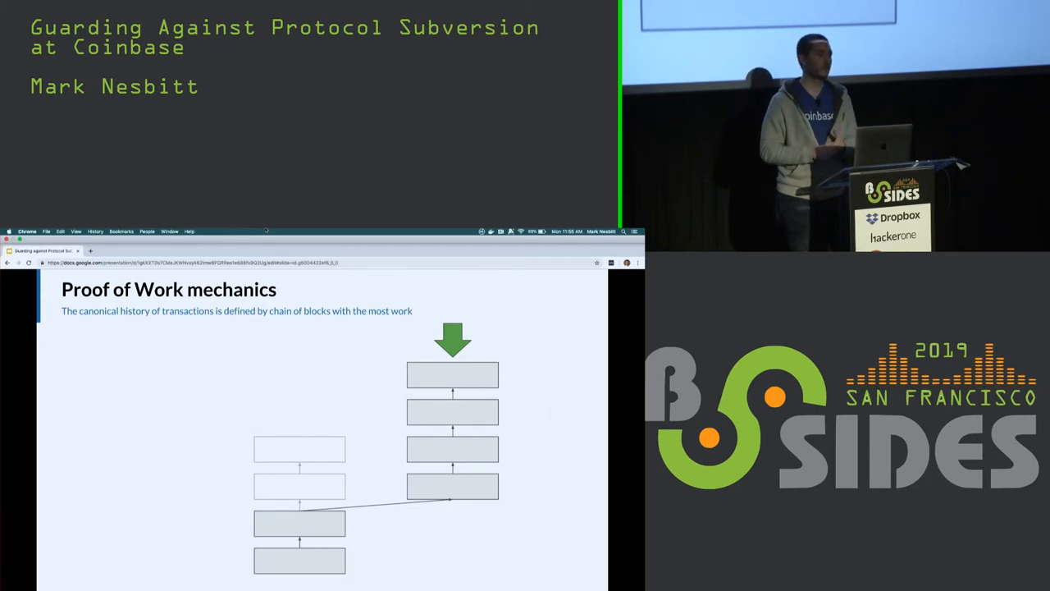
pyautogui.press('right')
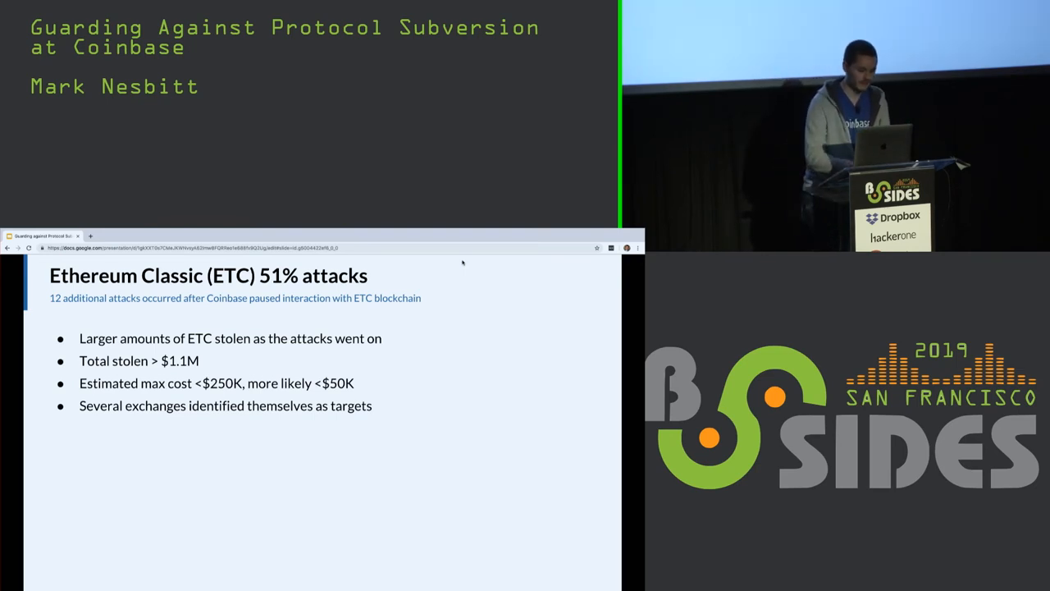
# - Advance from the ETC 51% attacks slide to the ERC-20 Proxy architecture slide
pyautogui.press('Right')
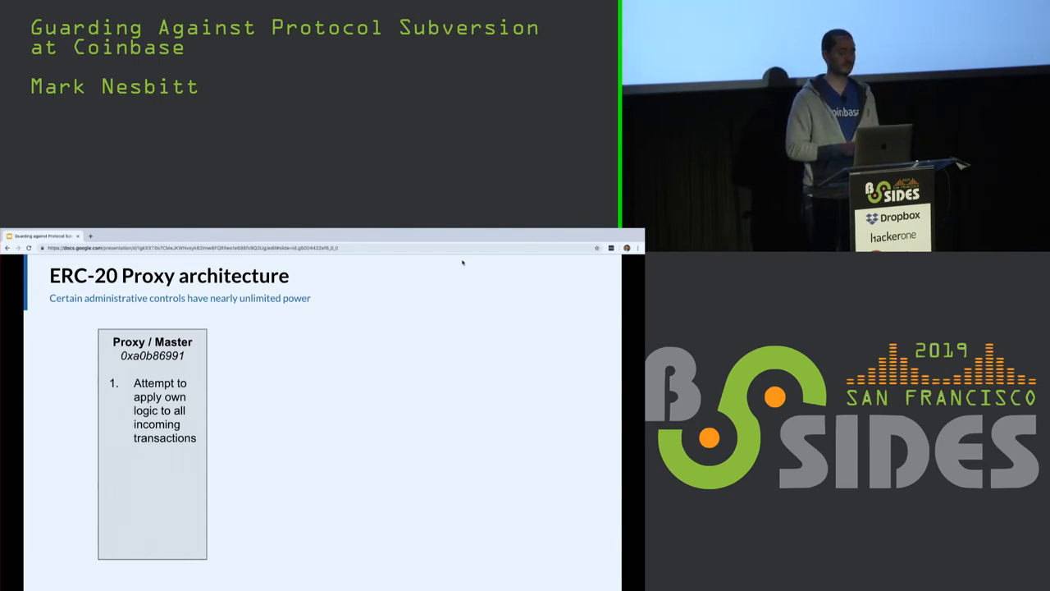
# - Advance to the slide listing two probing transactions against the USDC proxy contract
pyautogui.press('right')
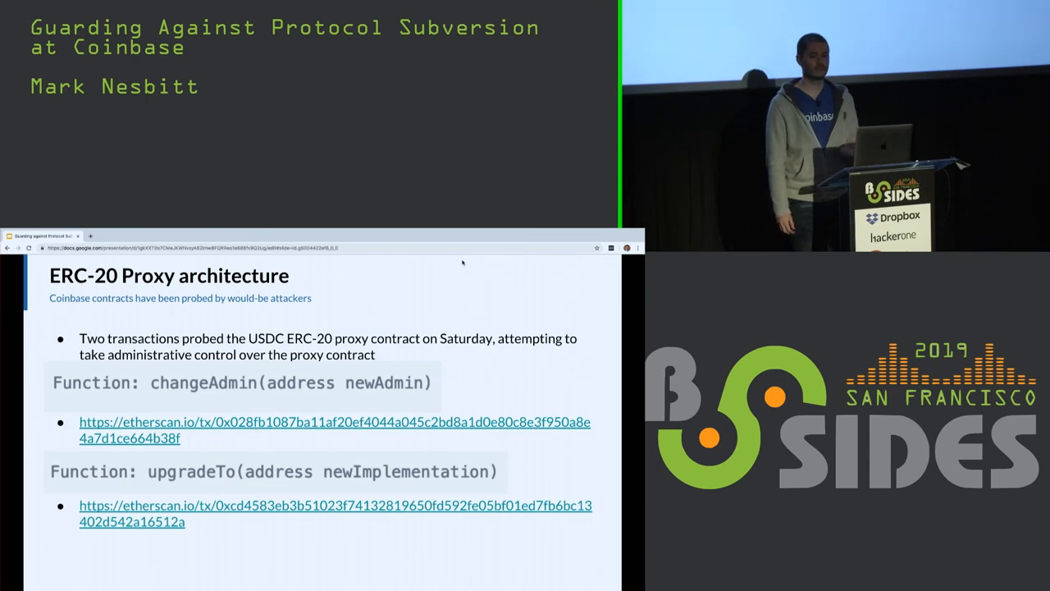
# - Advance past the KickCoin destroy-function code to the example Etherscan transaction and Medium statement slide
pyautogui.press('Right')
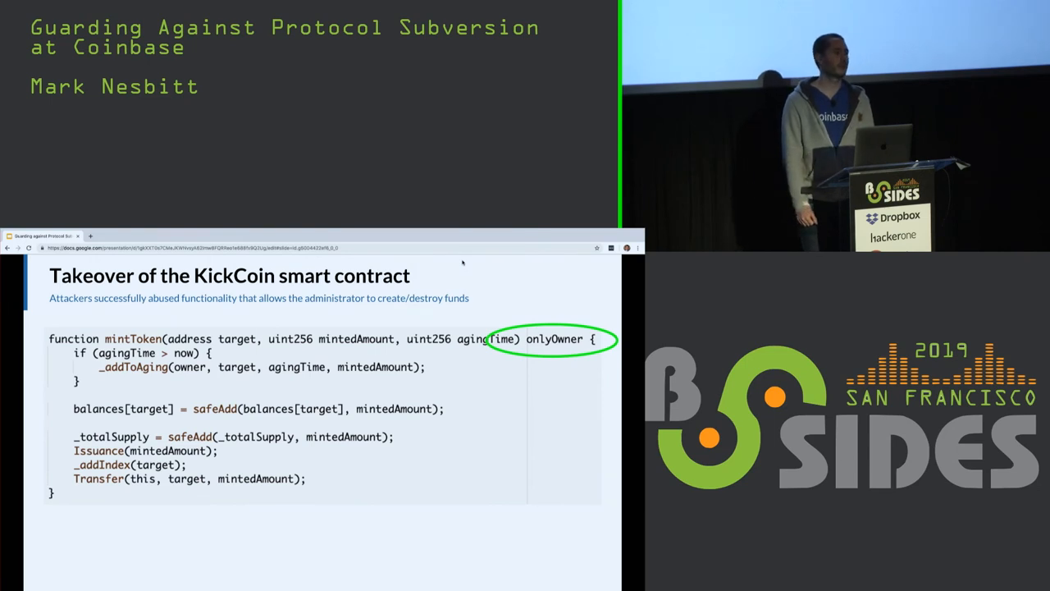
pyautogui.press('Right')
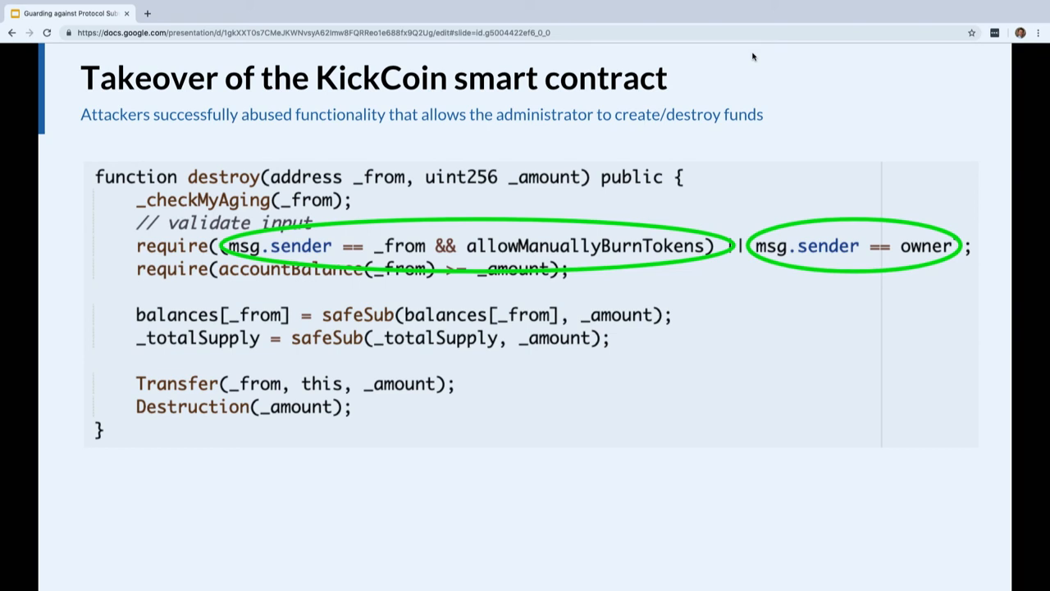
pyautogui.press('Right')
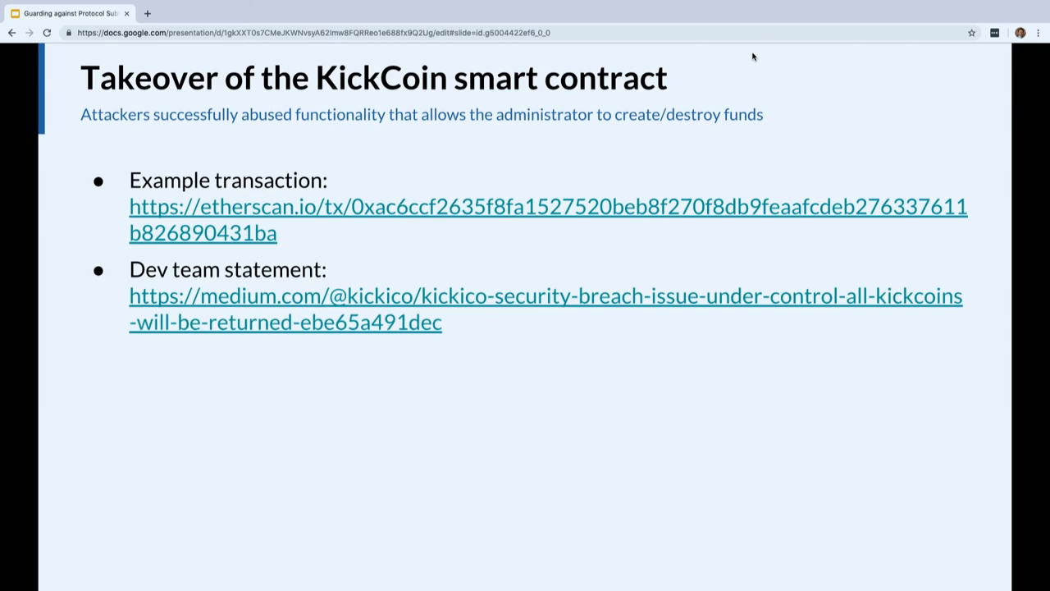